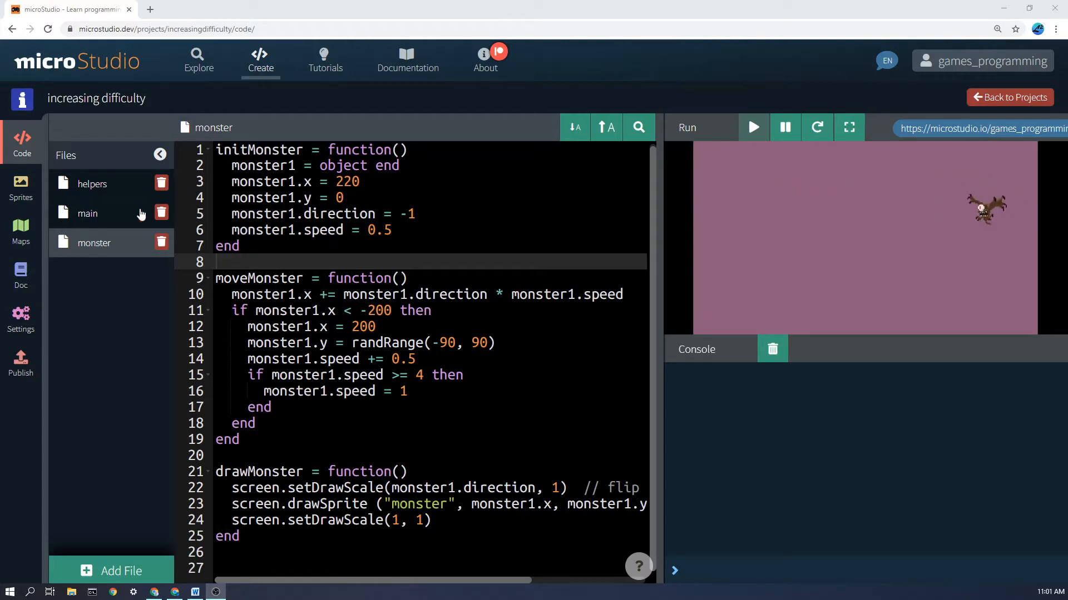
mouse_move(94, 243)
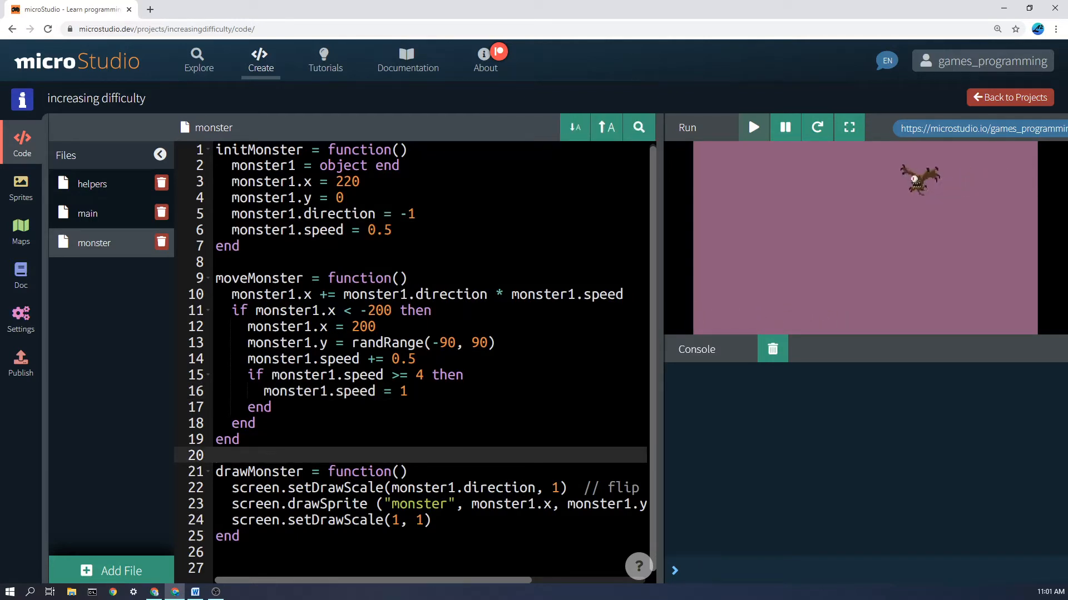
- Open the main file to see its initMonster, moveMonster and drawMonster calls
left_click(87, 213)
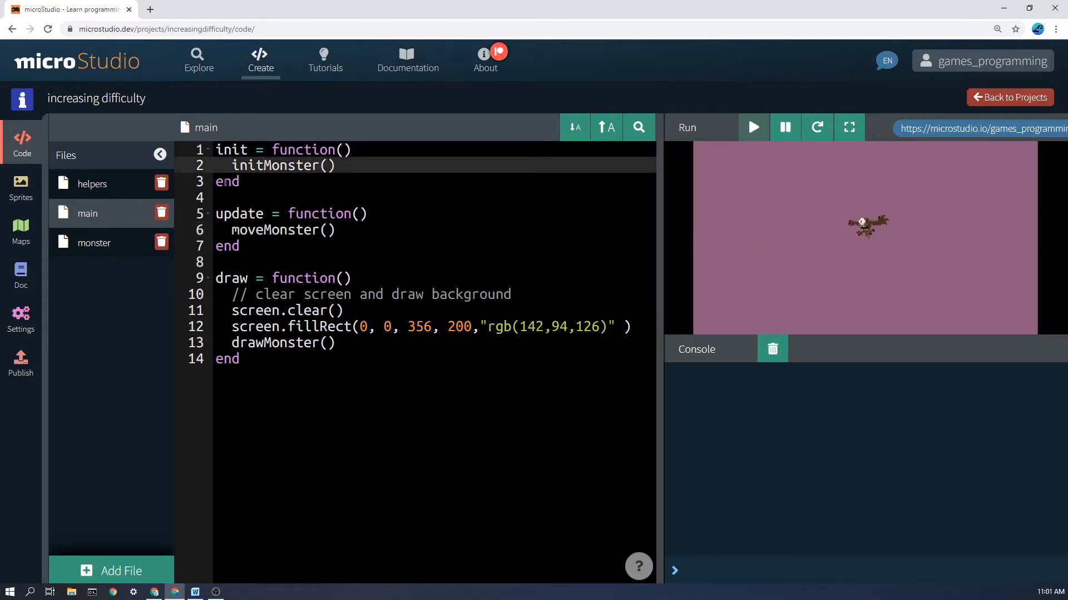
- Reopen the monster file with its init, move and draw functions
left_click(94, 243)
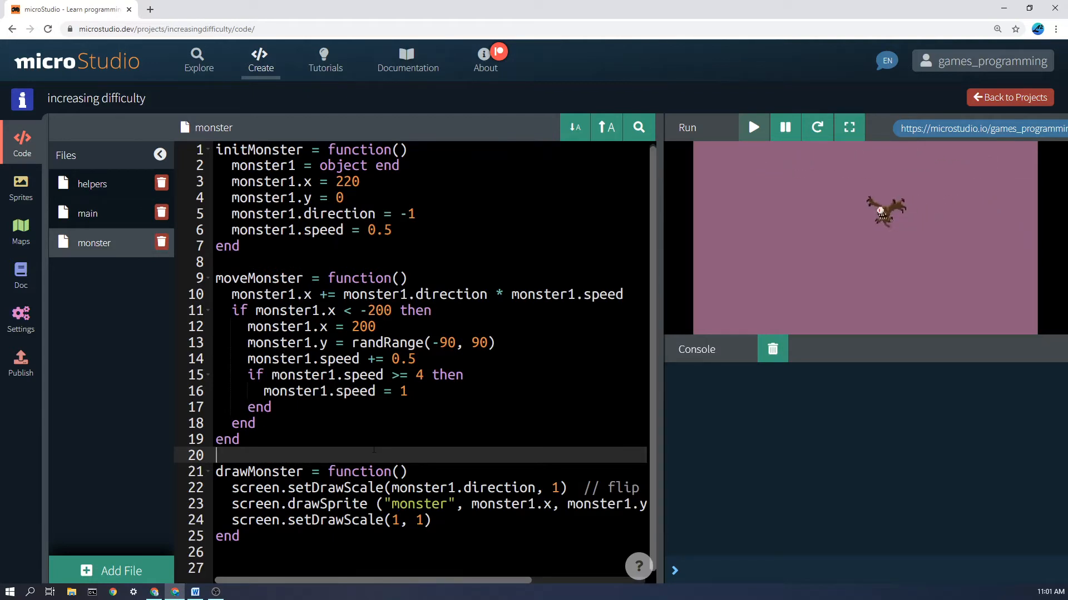
mouse_move(785, 226)
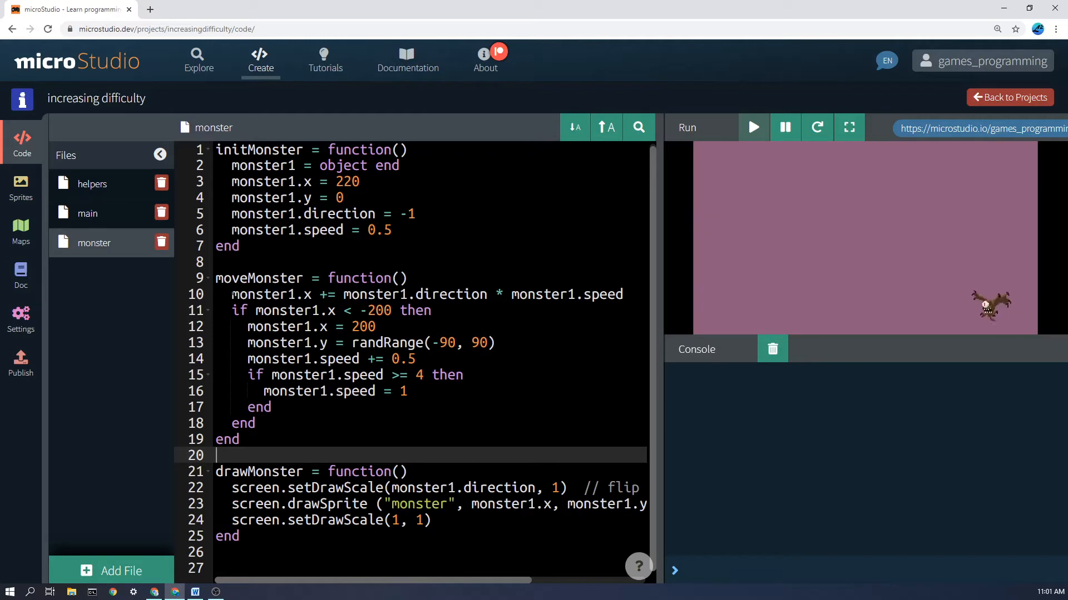
left_click(432, 294)
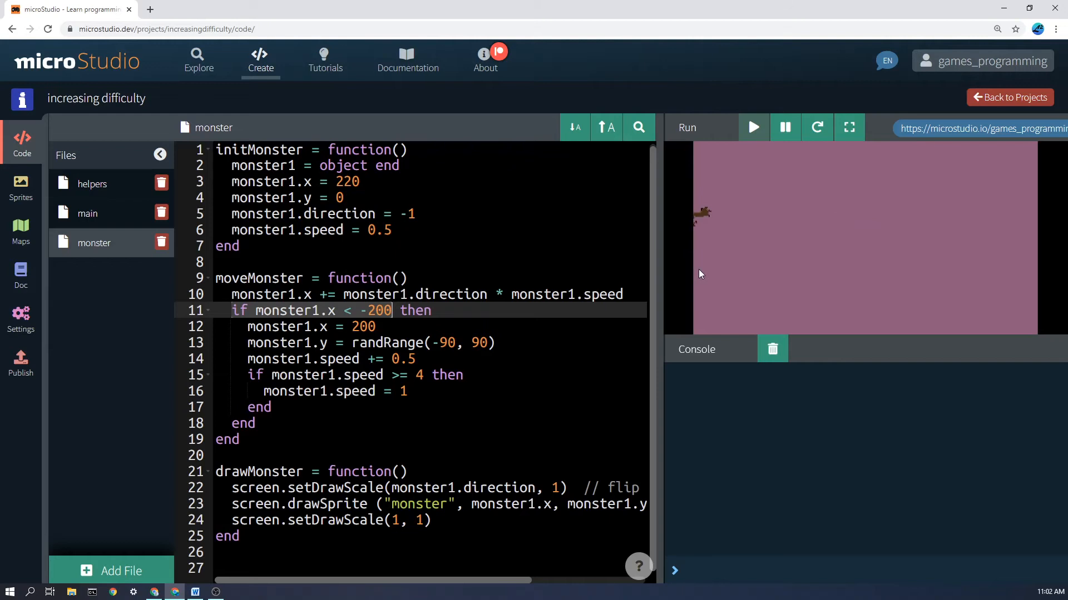
mouse_move(830, 258)
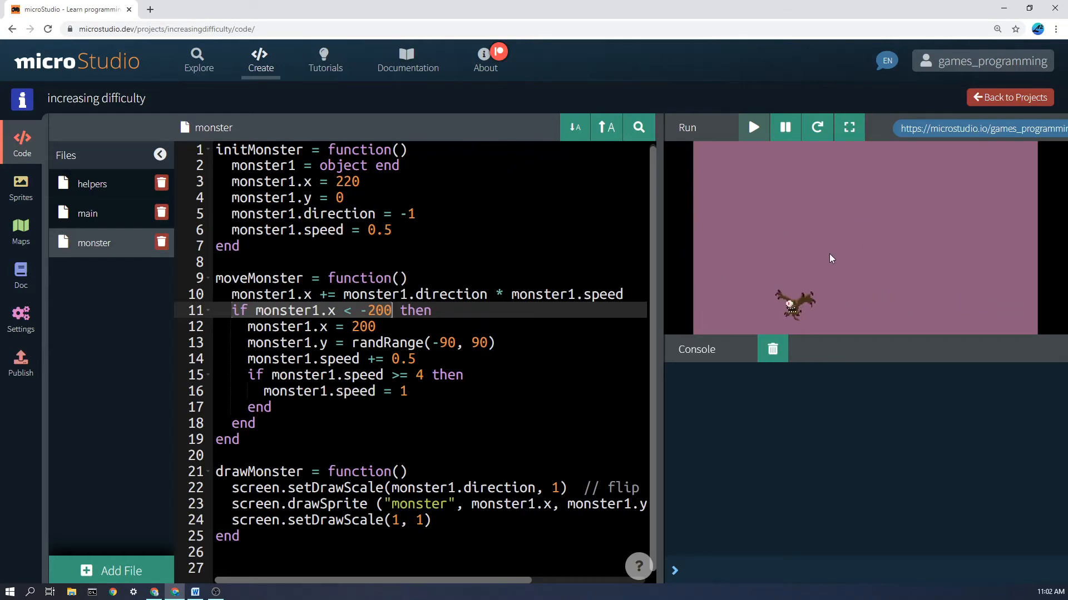
mouse_move(671, 262)
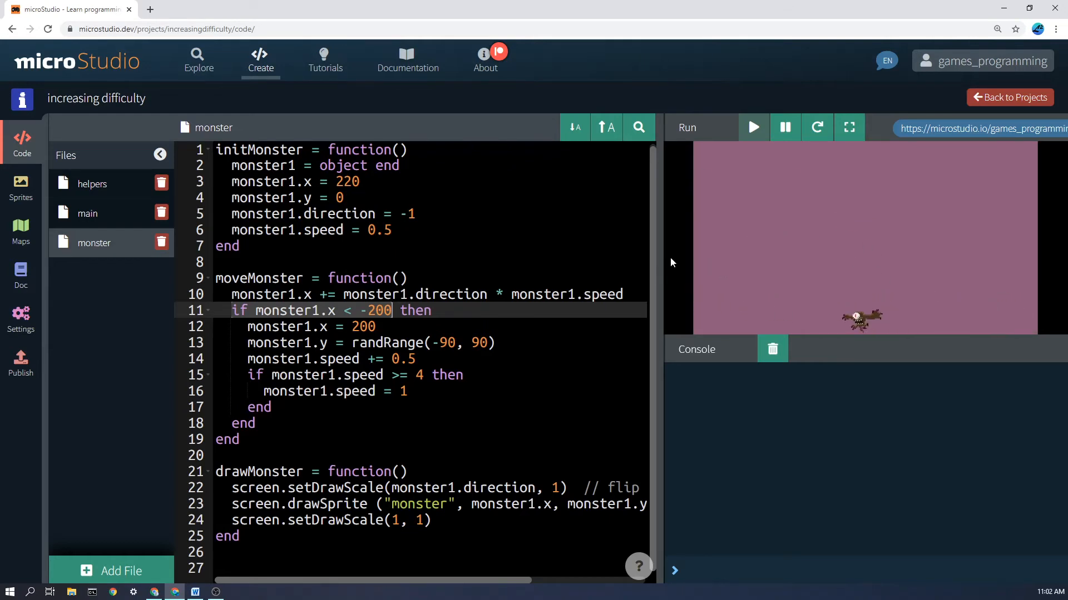
mouse_move(785, 197)
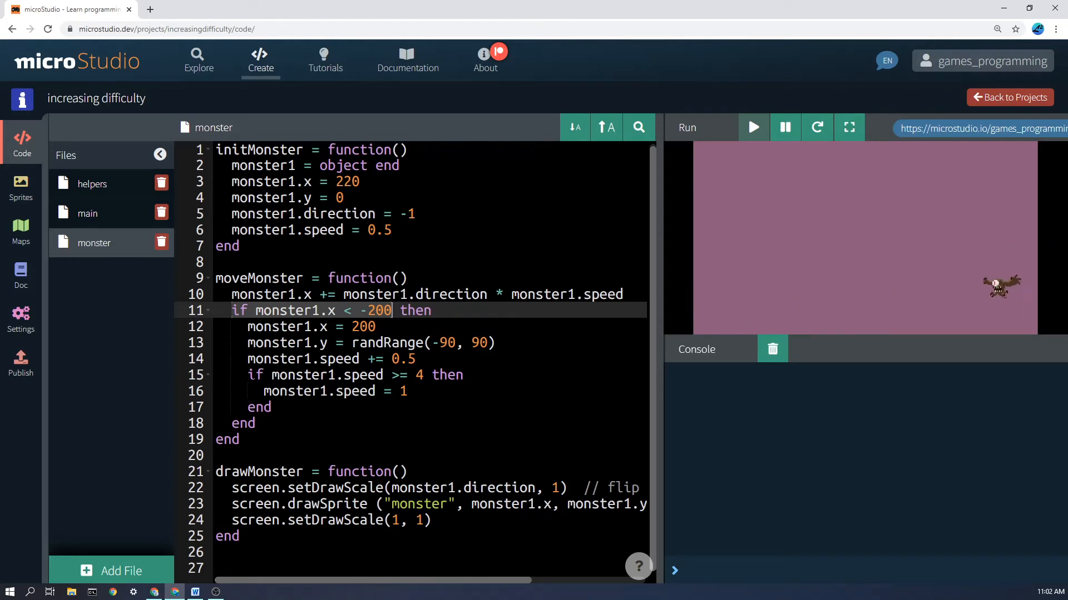
left_click(306, 390)
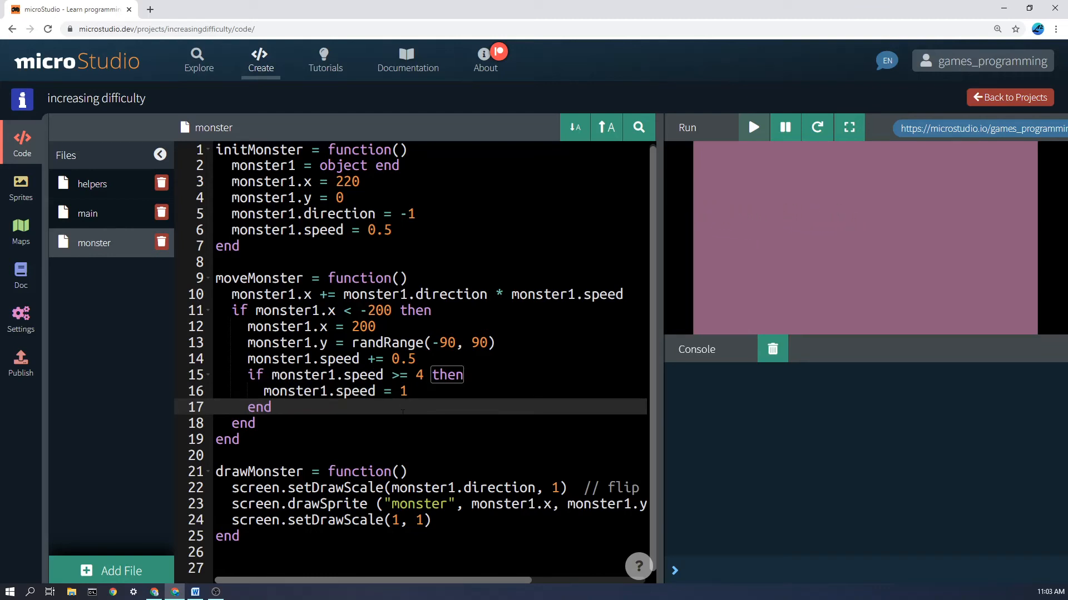
- Change line 16 to 'monster1.speed = 4' and restart the game
left_click(753, 127)
type("4")
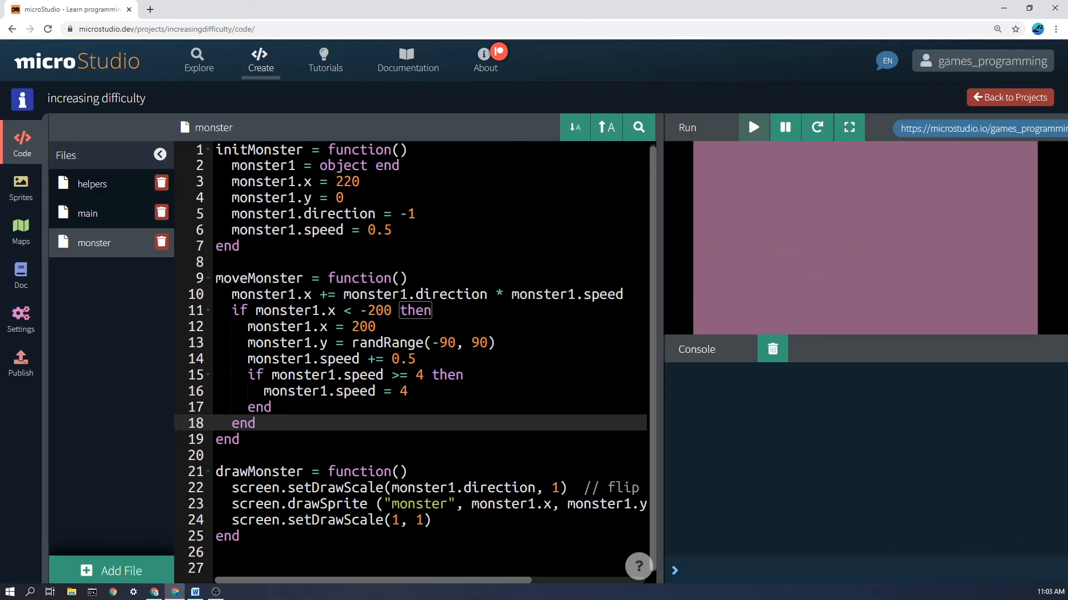
left_click(752, 127)
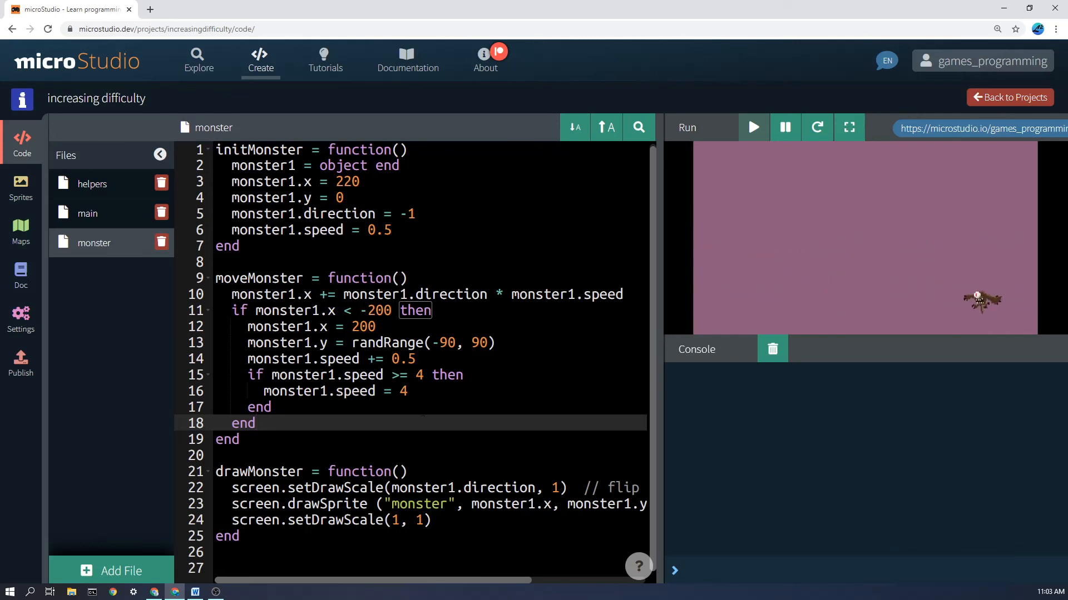